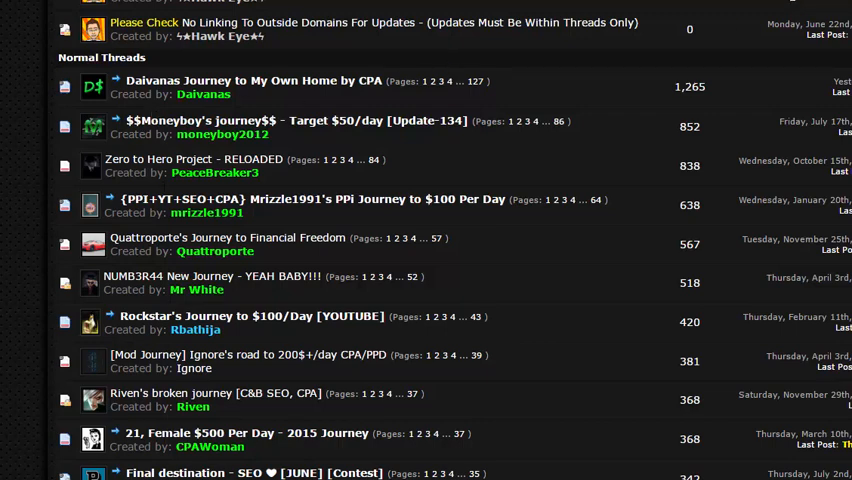
mouse_move(392, 193)
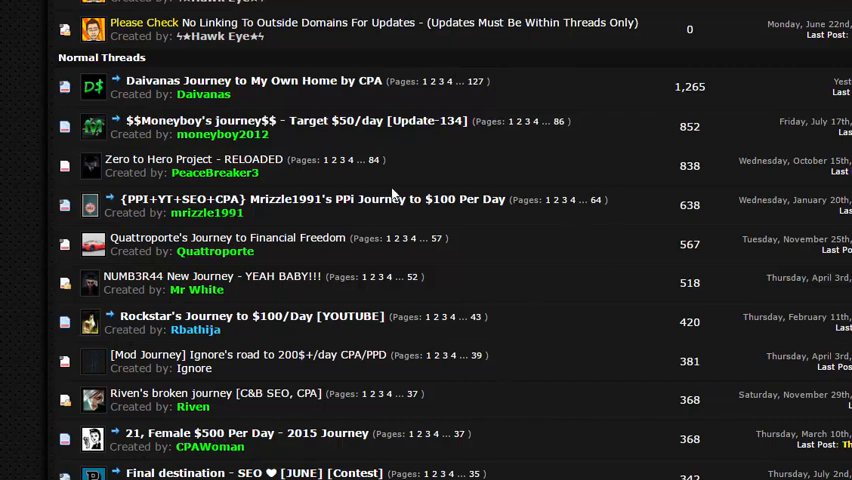
mouse_move(283, 118)
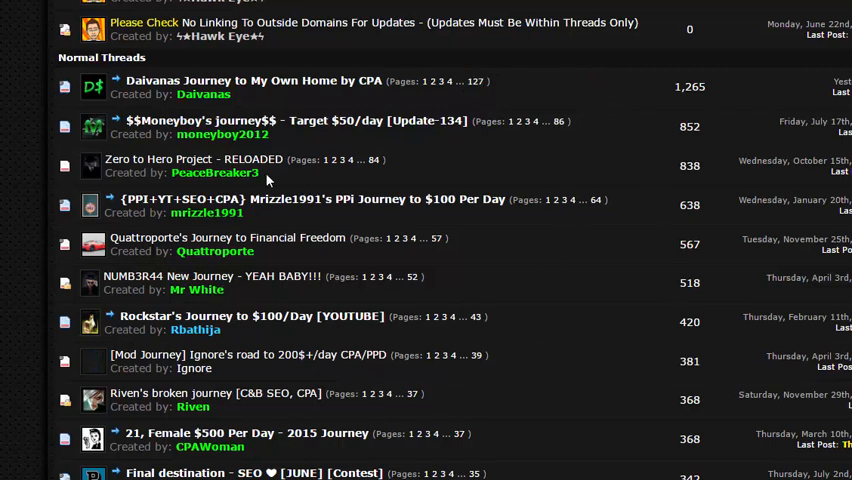
mouse_move(321, 347)
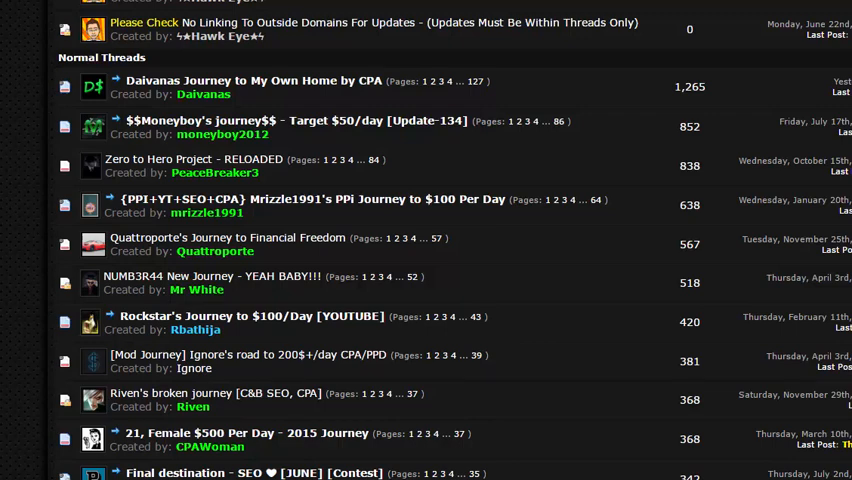
mouse_move(531, 260)
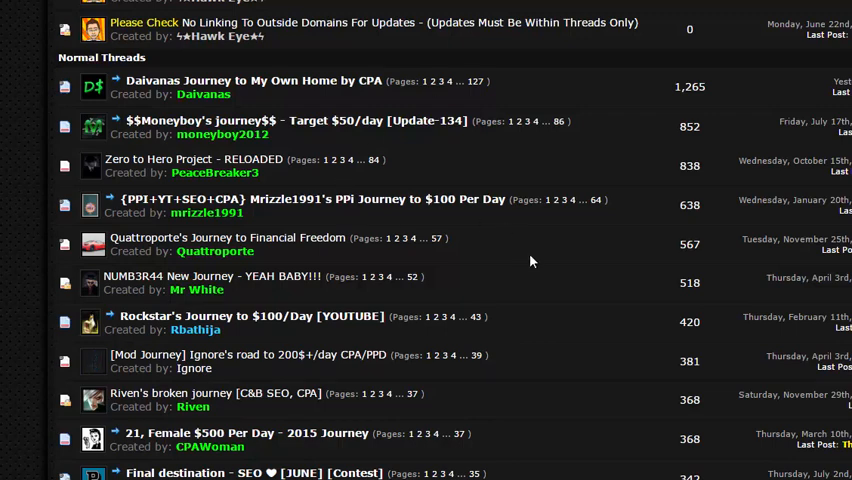